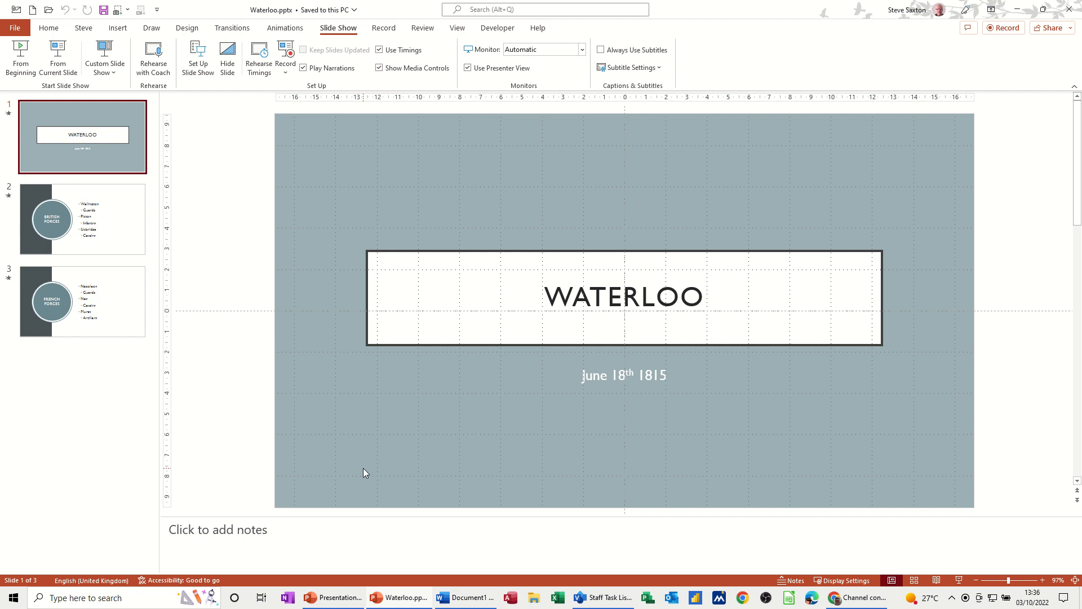
mouse_move(513, 223)
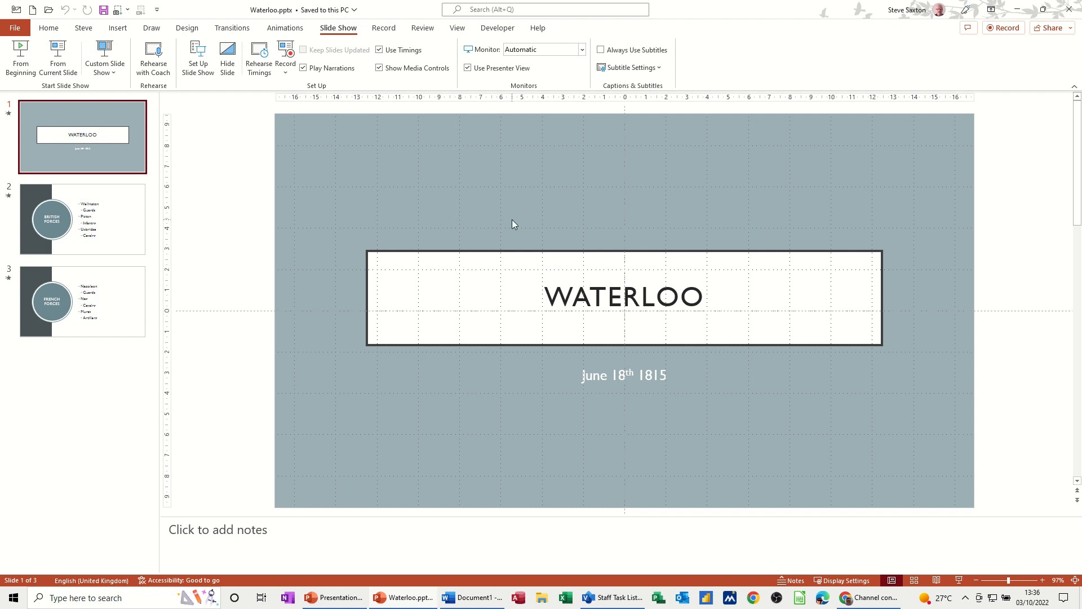
mouse_move(516, 201)
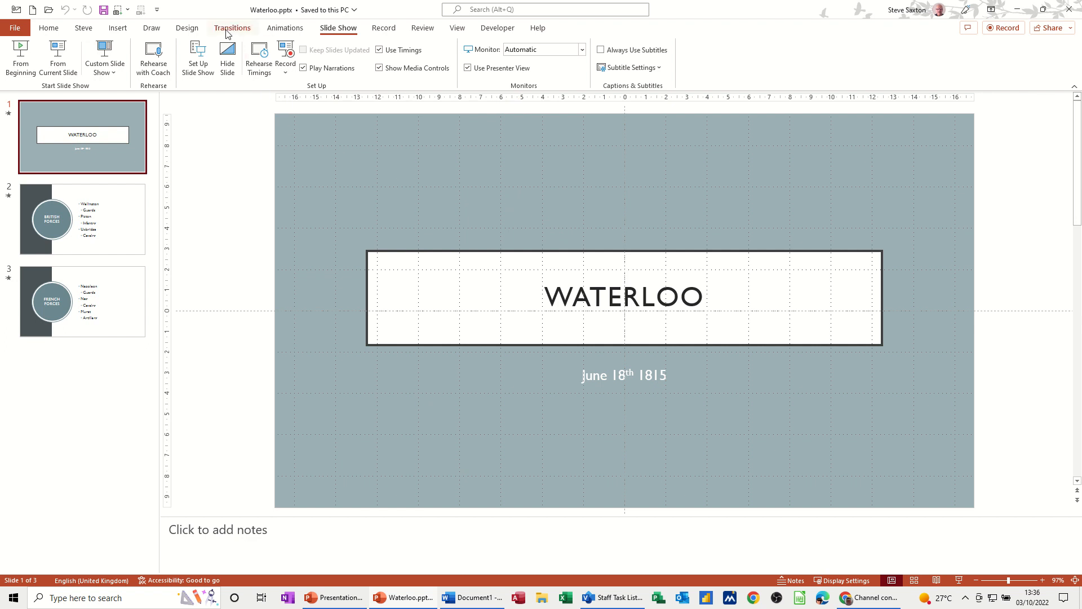
Set all slides to advance automatically after 00:02.00 instead of on click, then show Slide Sorter view.
click(232, 27)
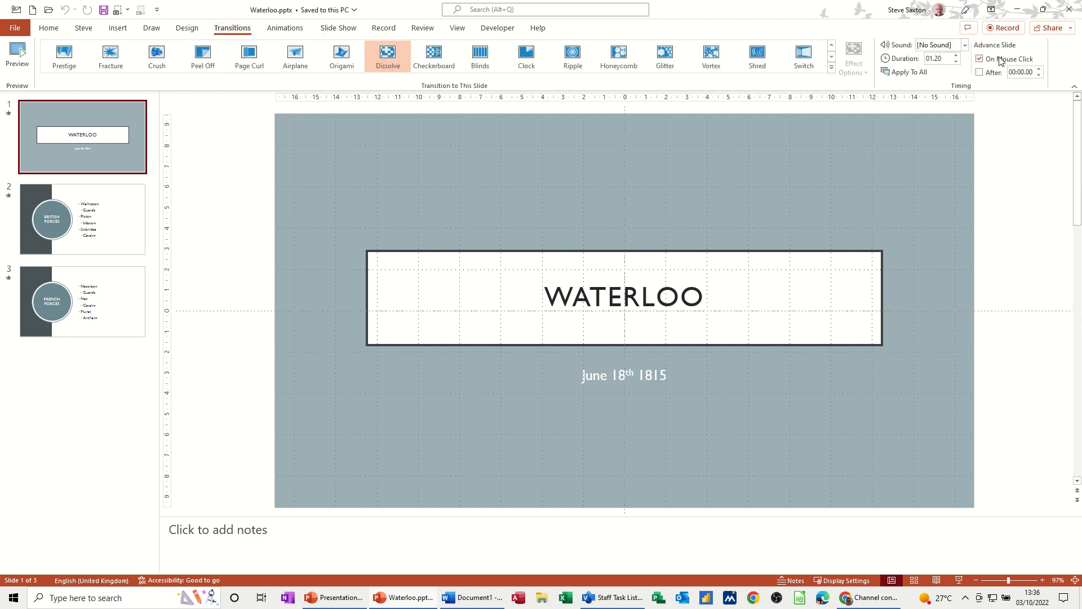
click(979, 59)
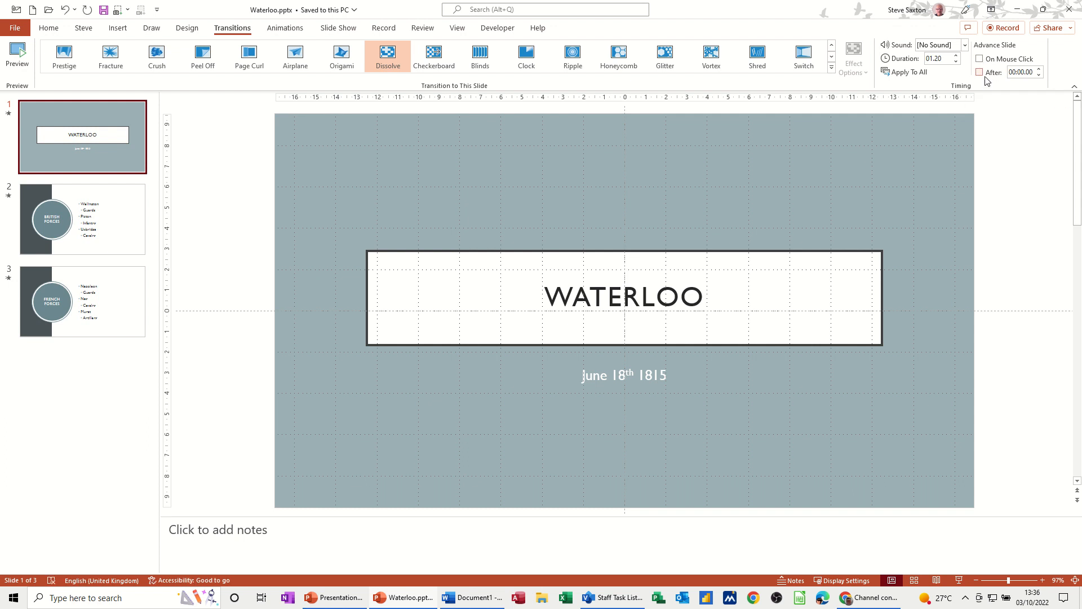
click(979, 72)
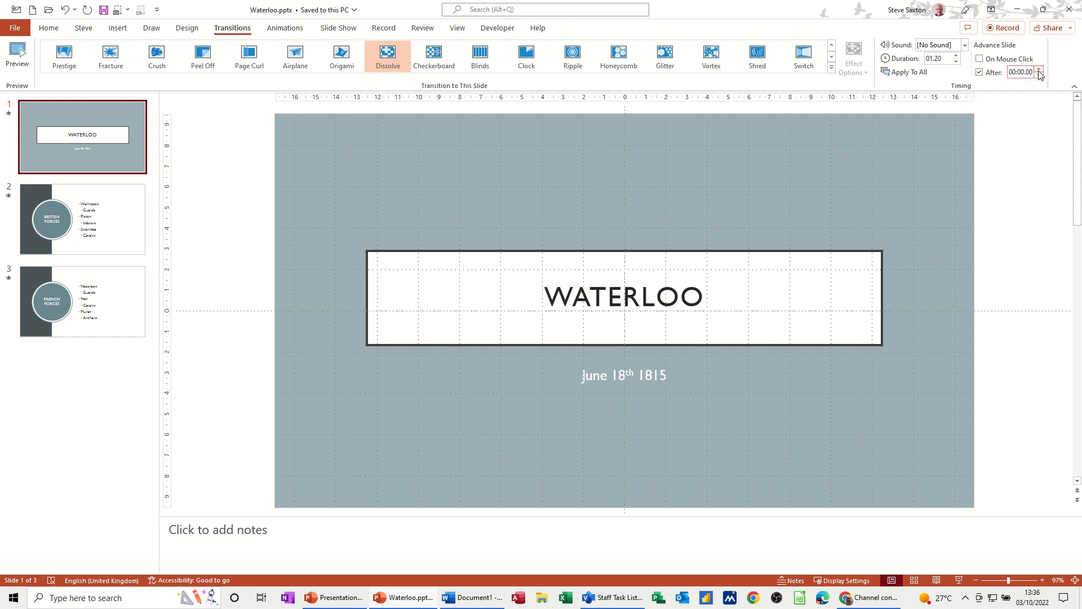
click(1038, 70)
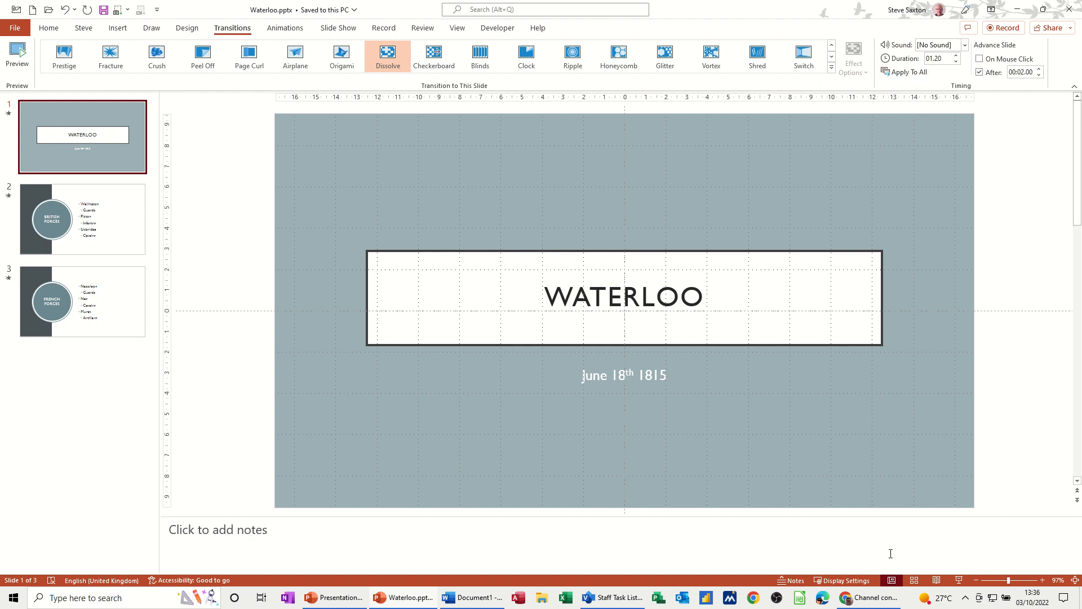
click(914, 579)
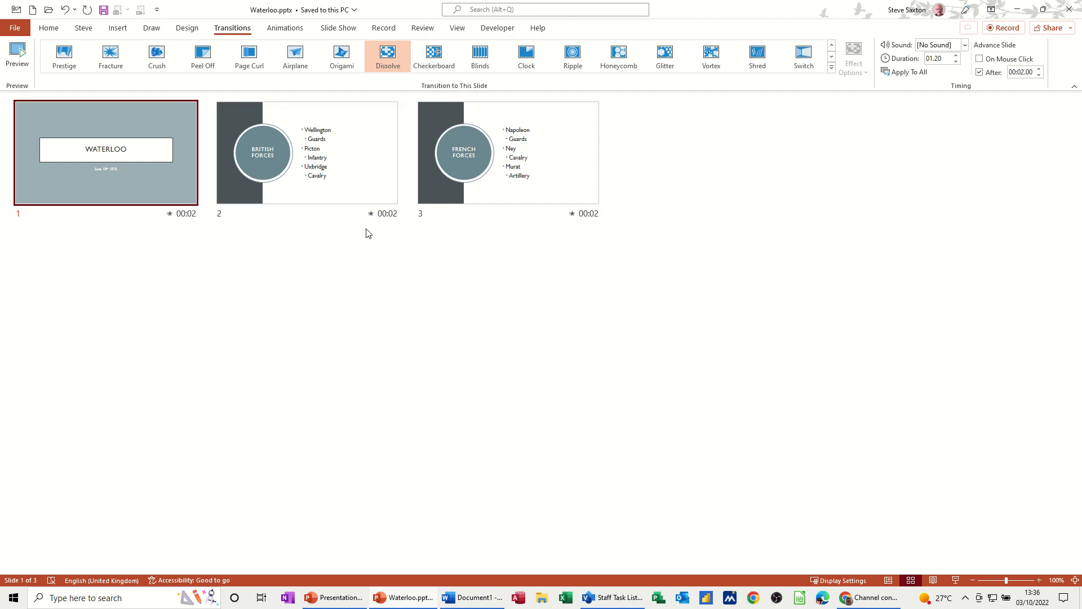
Select a slide in the sorter and bring up the Slide Show ribbon options.
click(307, 152)
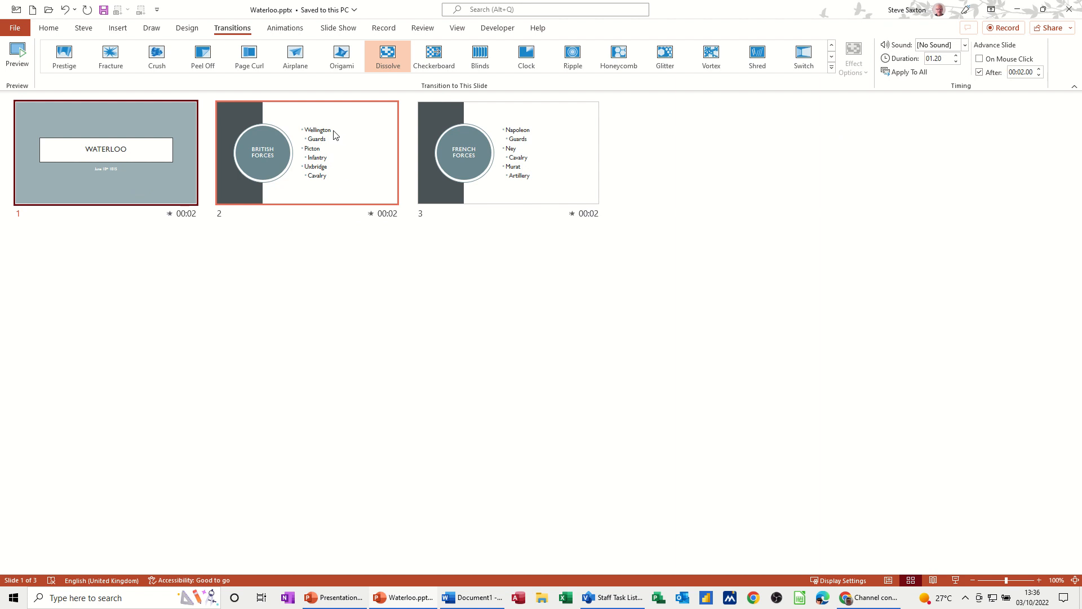
mouse_move(312, 188)
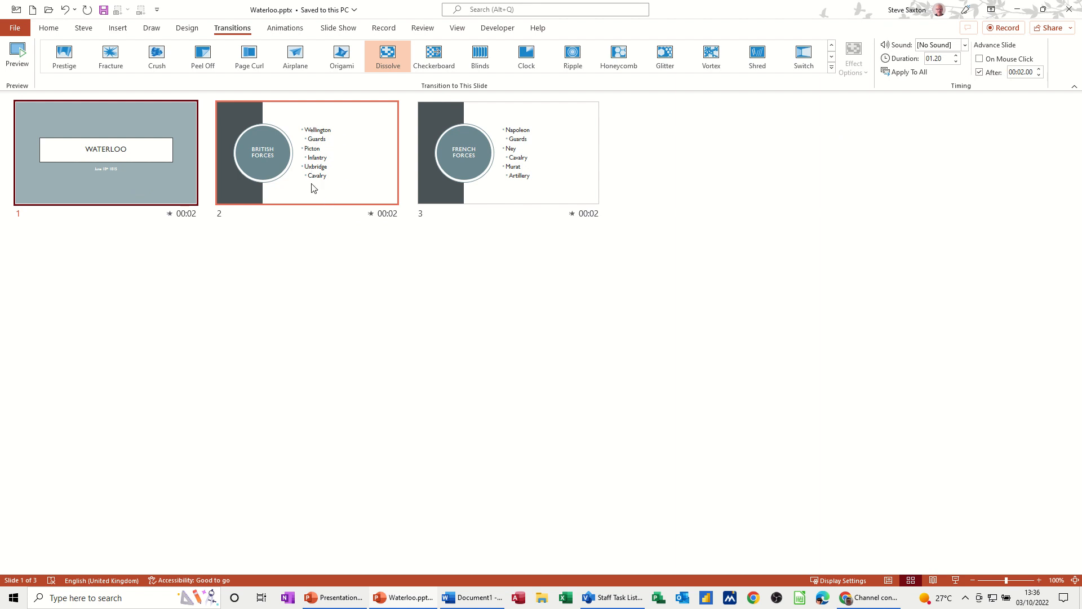
mouse_move(345, 191)
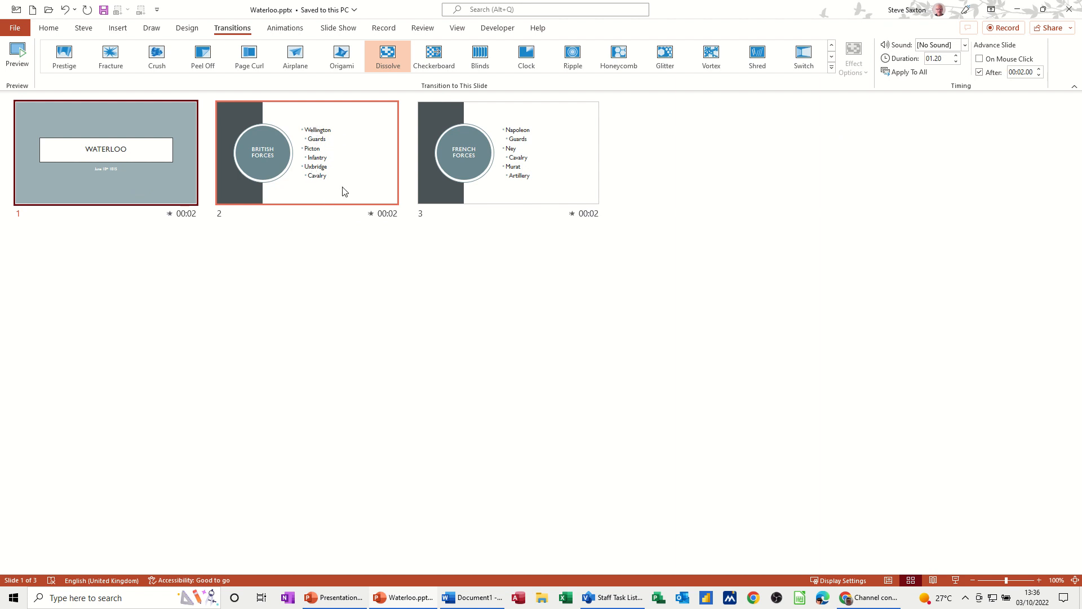
mouse_move(379, 167)
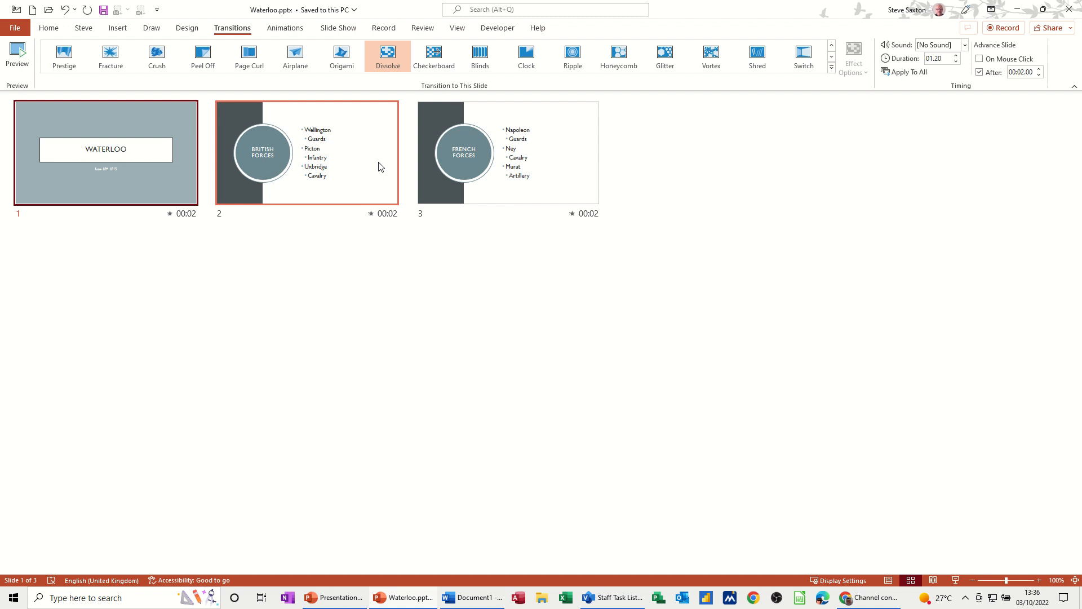
click(337, 27)
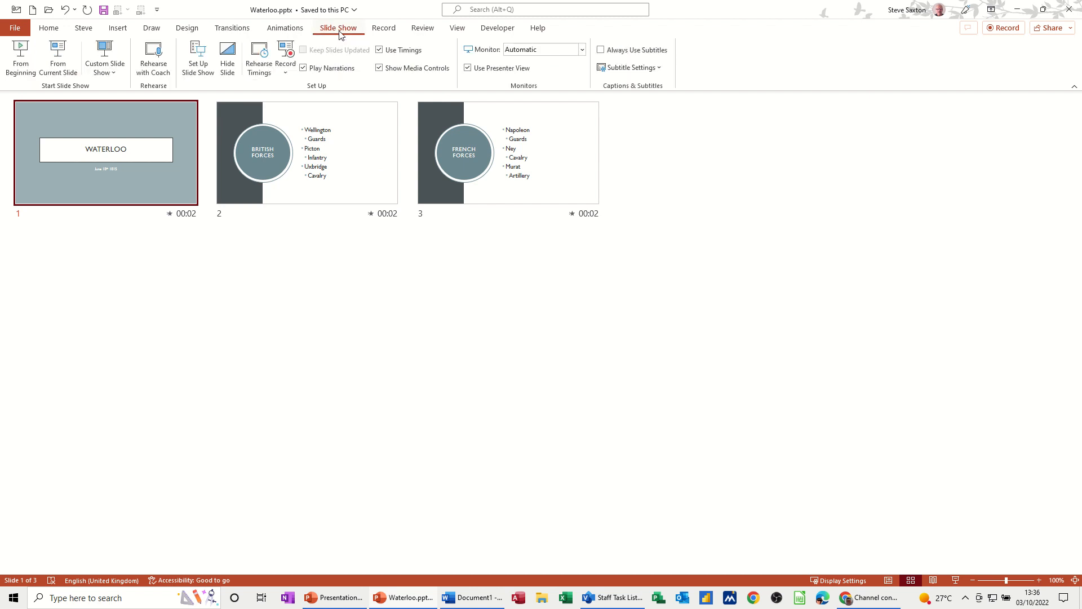
mouse_move(197, 57)
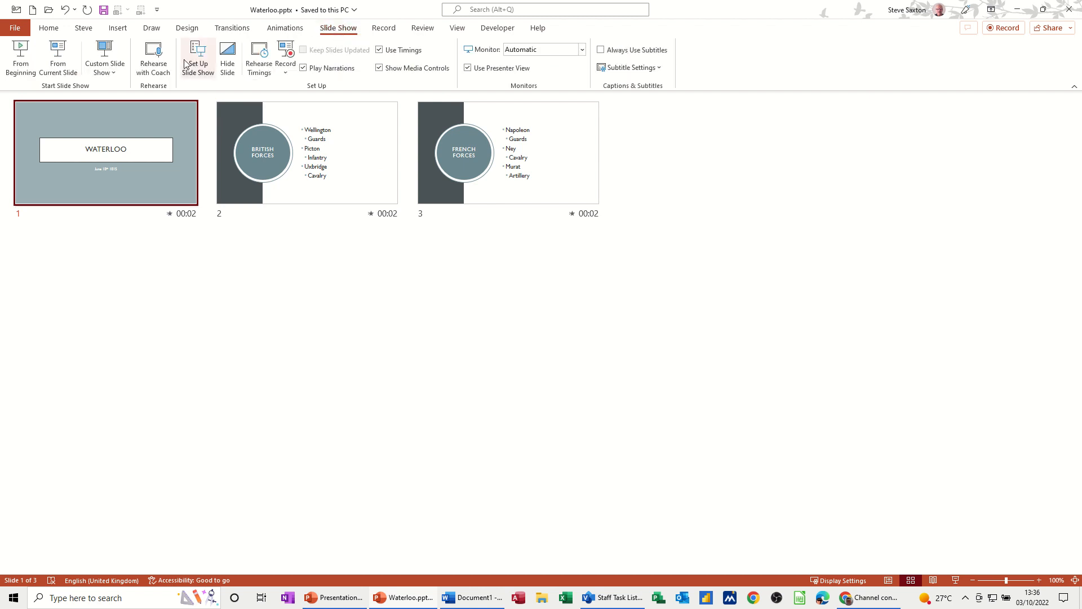
In Set Up Slide Show, enable Loop continuously until 'Esc' and confirm.
click(197, 57)
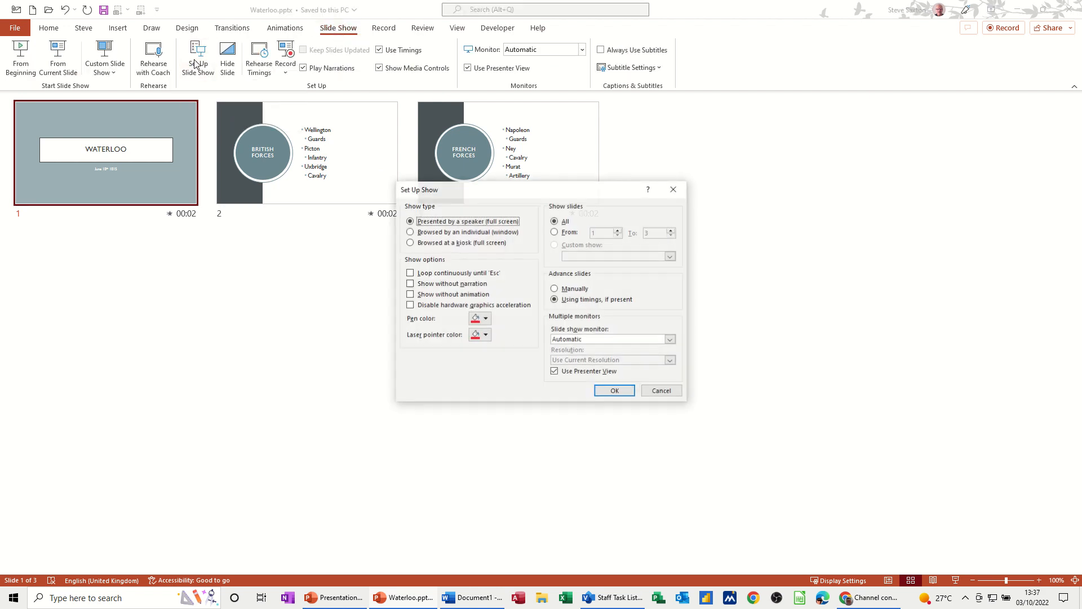
click(411, 273)
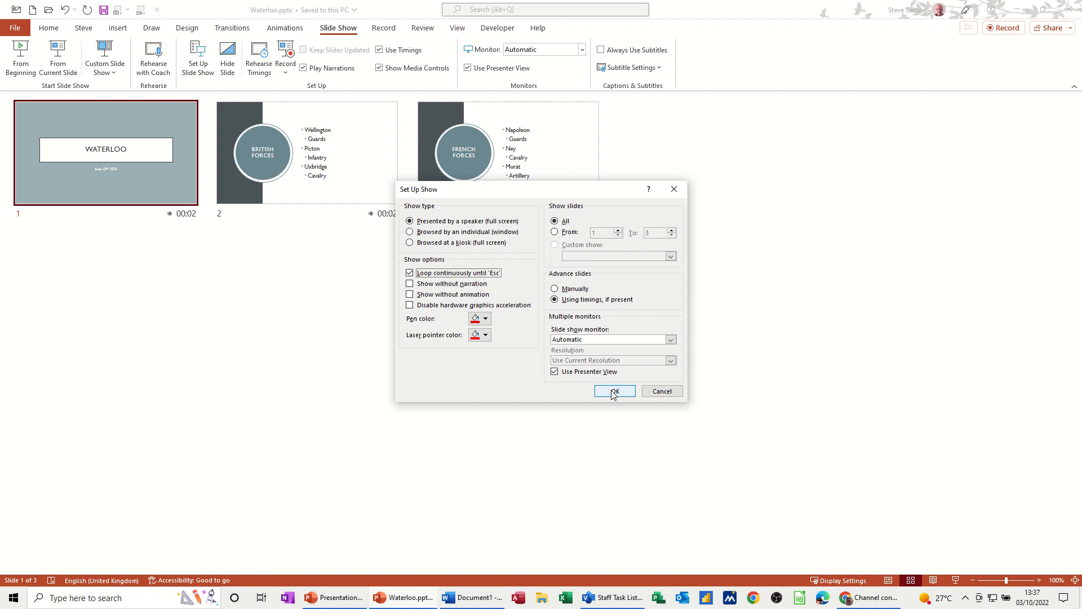
click(613, 391)
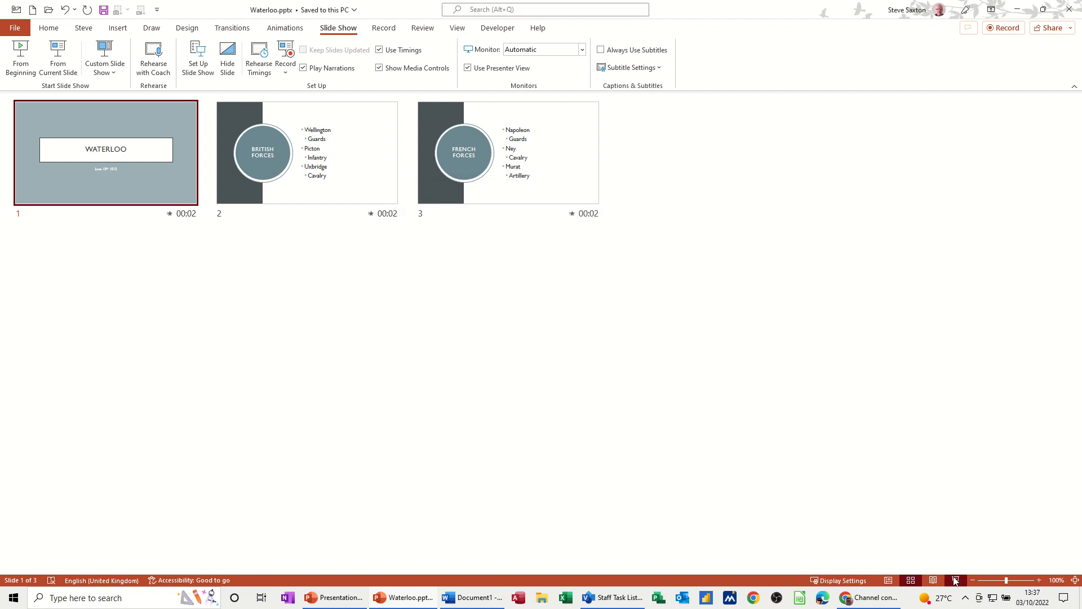
mouse_move(660, 282)
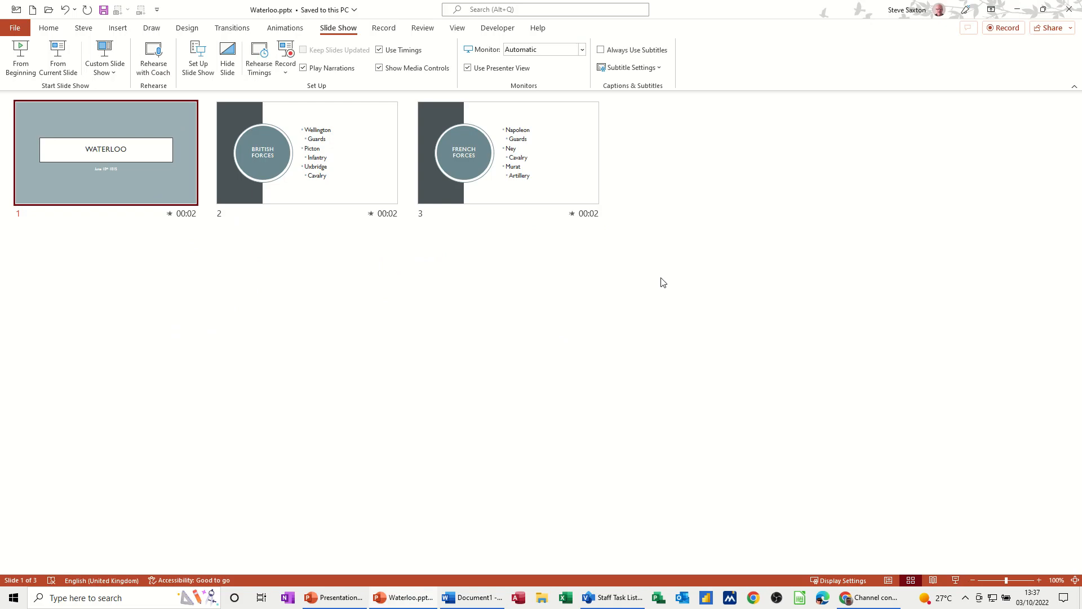
Reselect slide 2 and return to the Transitions timing settings showing the Dissolve two-second advance.
click(307, 152)
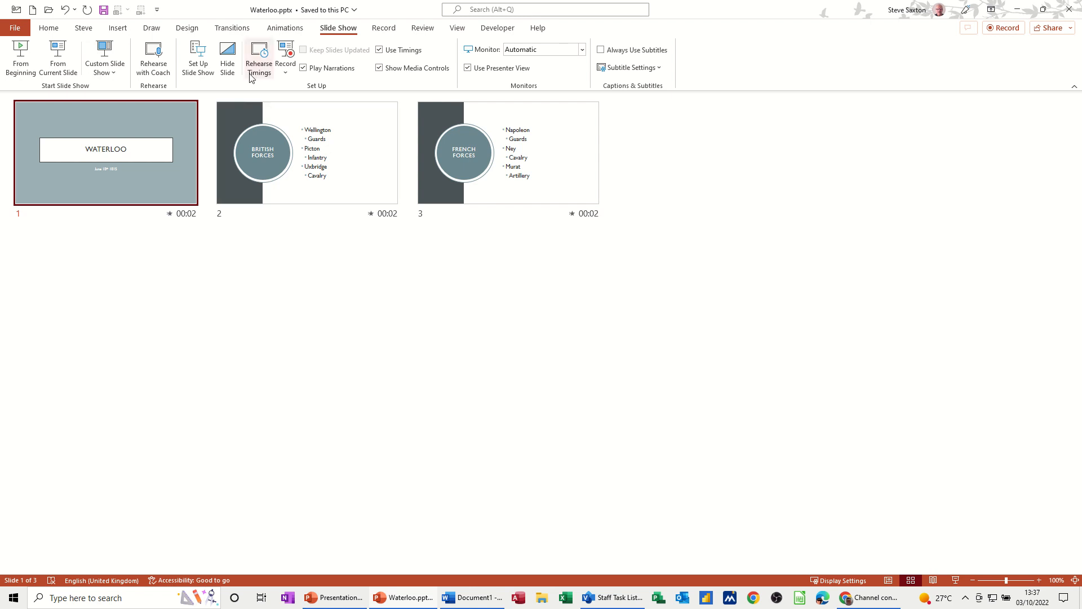
mouse_move(258, 57)
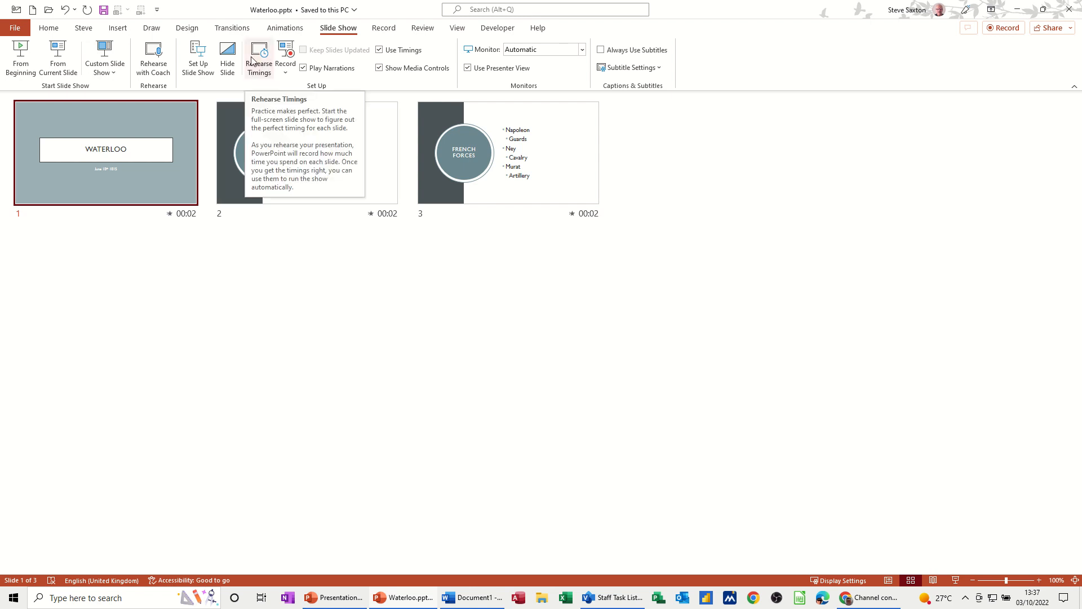
mouse_move(135, 227)
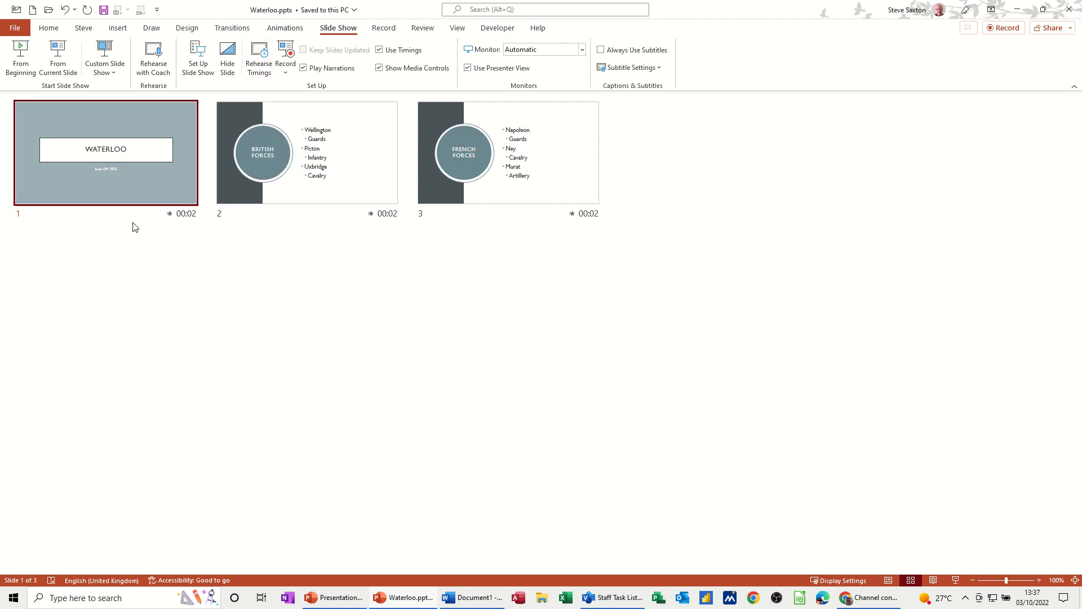
click(307, 152)
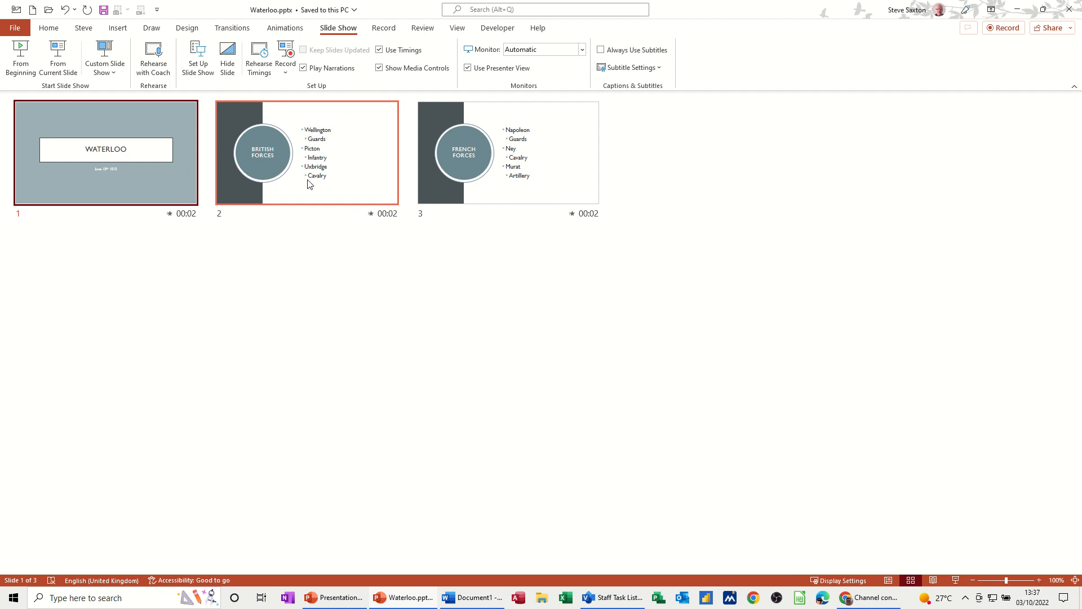
mouse_move(324, 193)
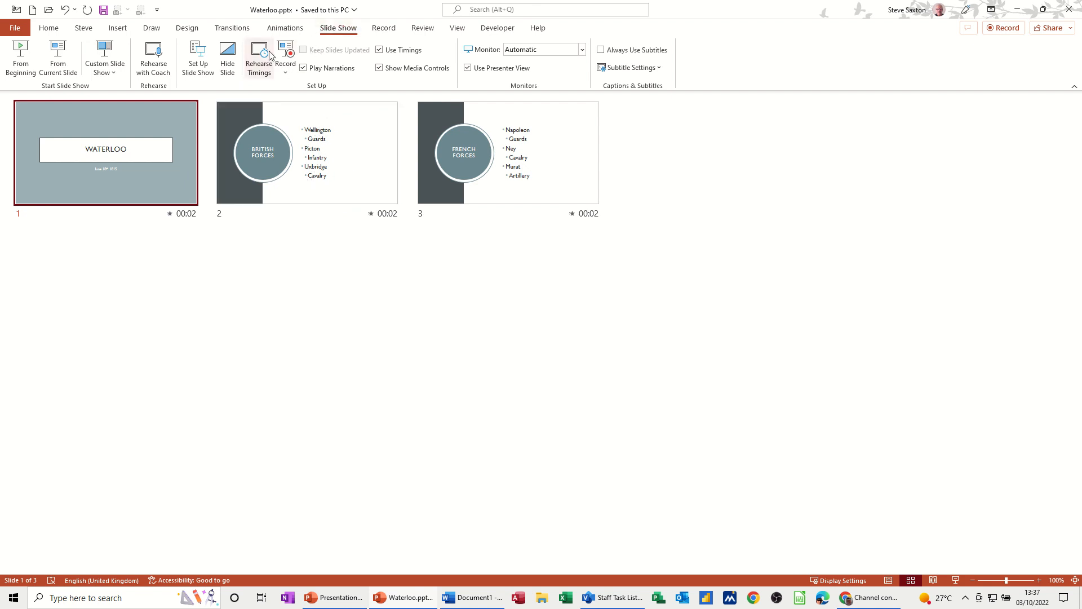
click(233, 27)
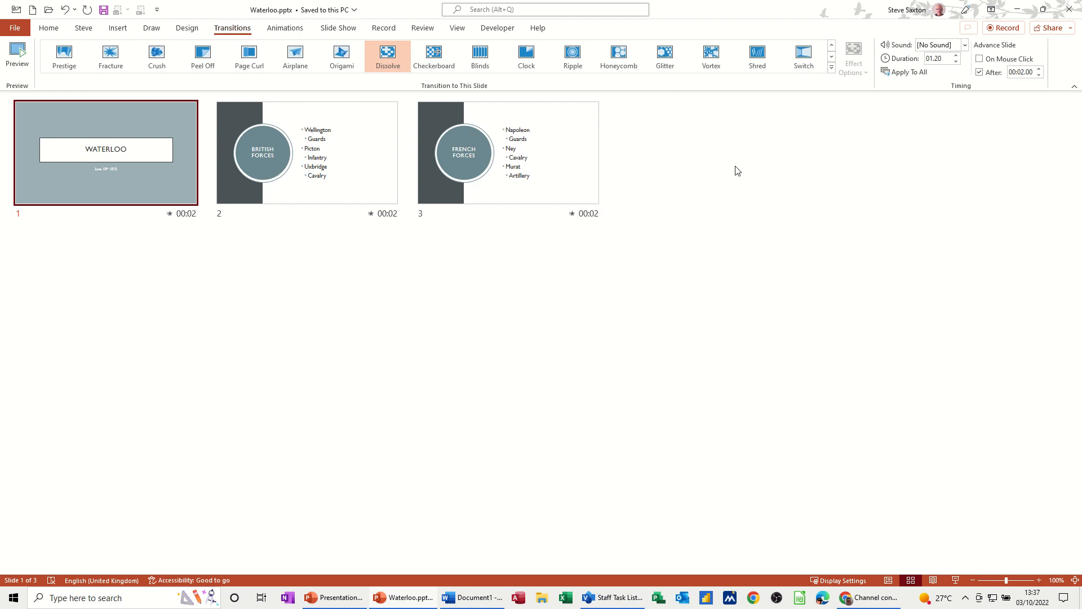
Restore On Mouse Click advance for all slides, removing the two-second timings, then go to Slide Show.
click(980, 59)
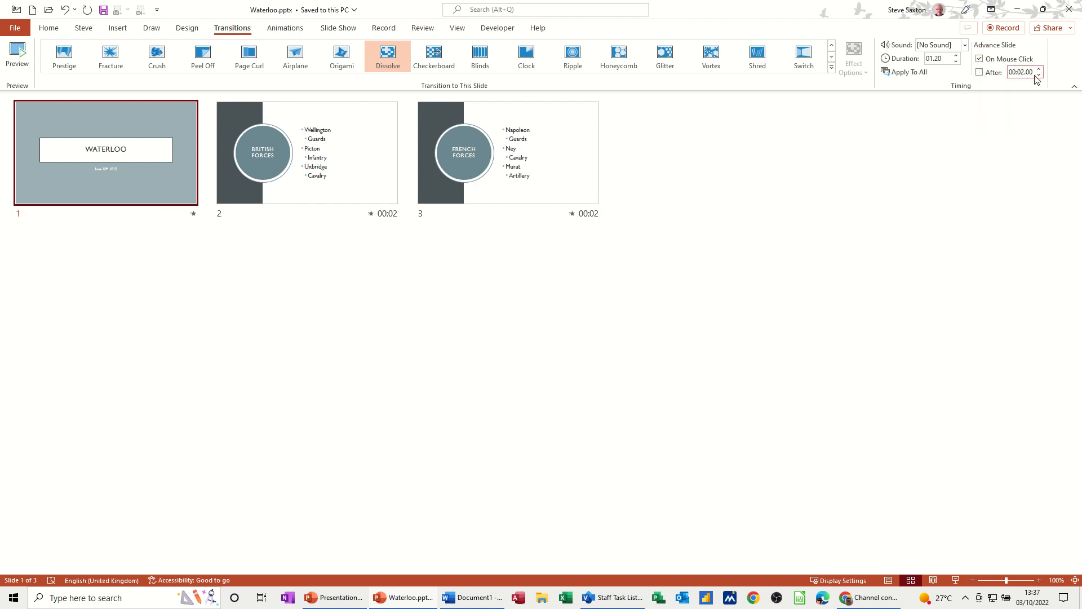
click(907, 72)
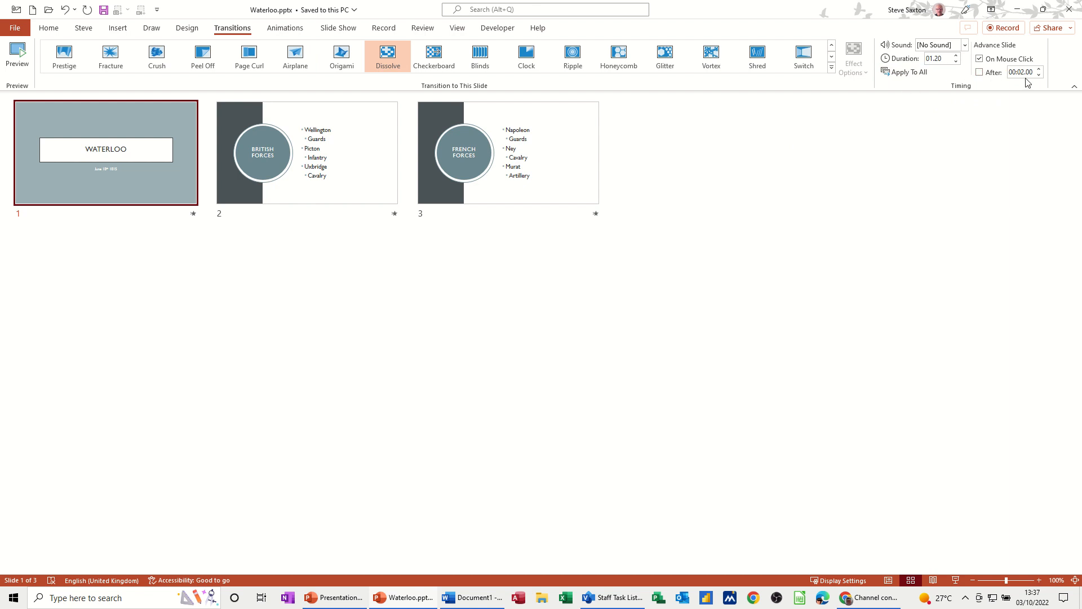
click(980, 60)
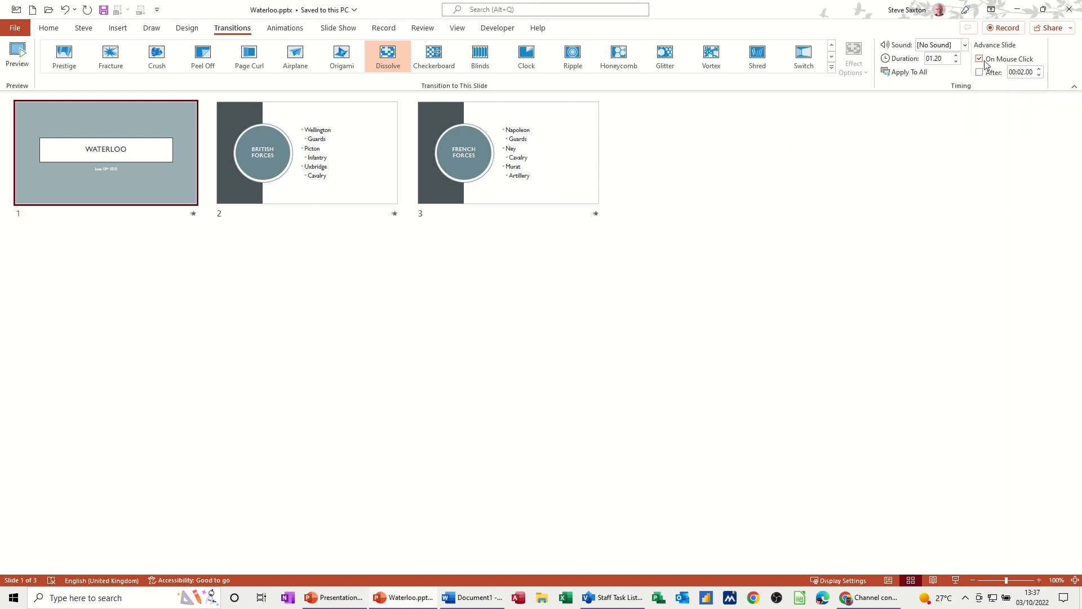
click(980, 59)
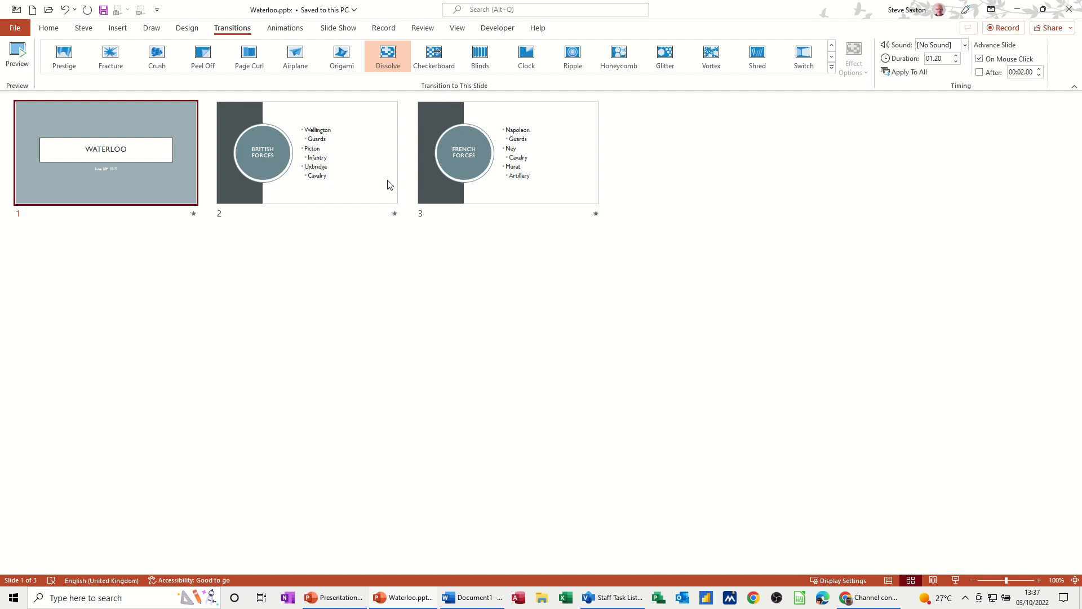
click(337, 28)
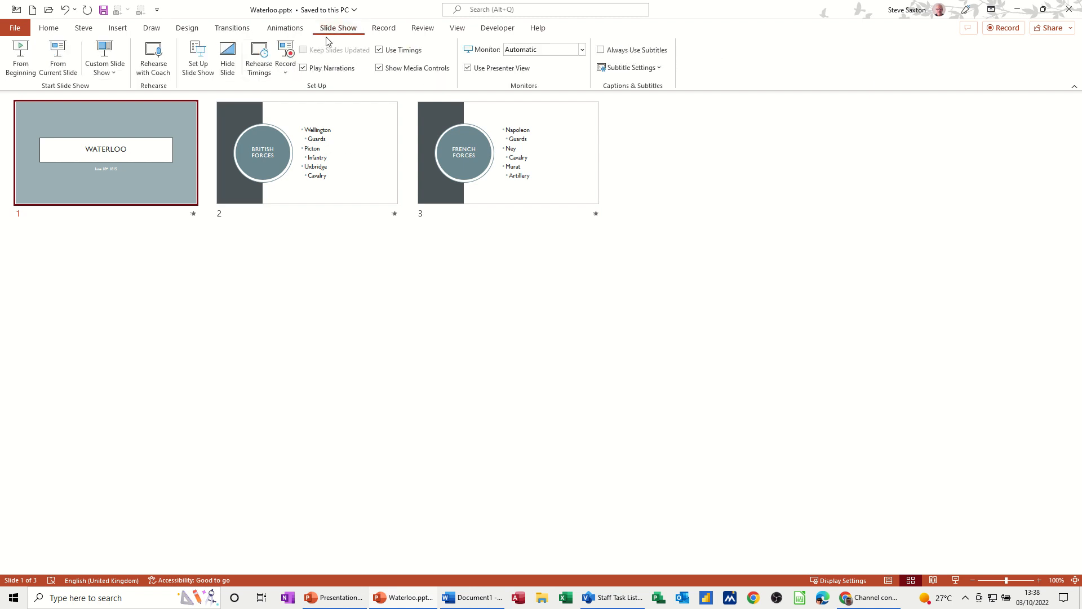
mouse_move(259, 57)
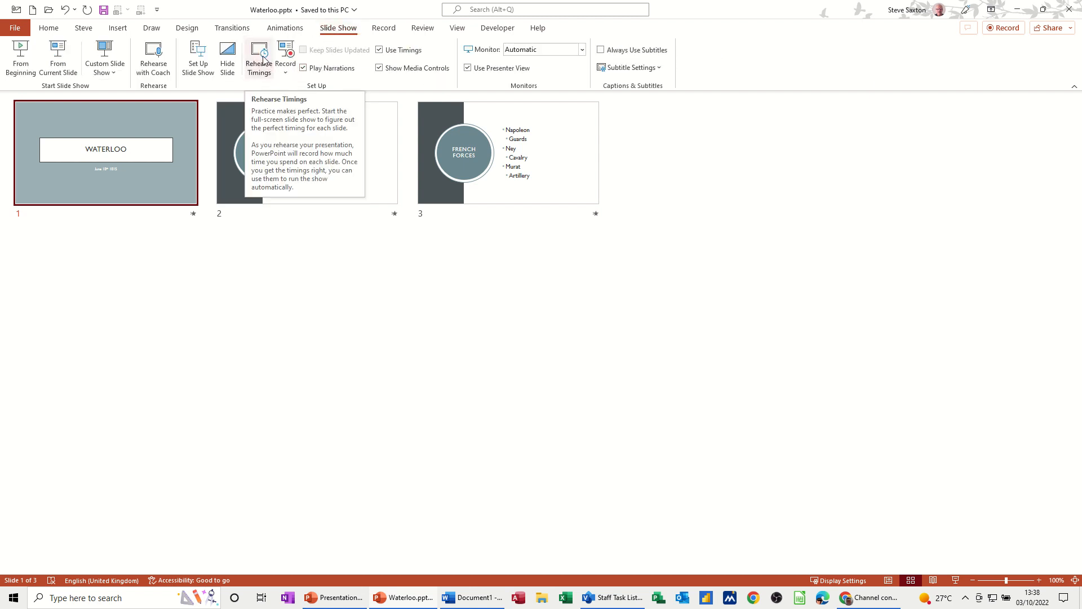
Rehearse timings through the three slides and save them: 00:01, 00:05, 00:05.
click(258, 57)
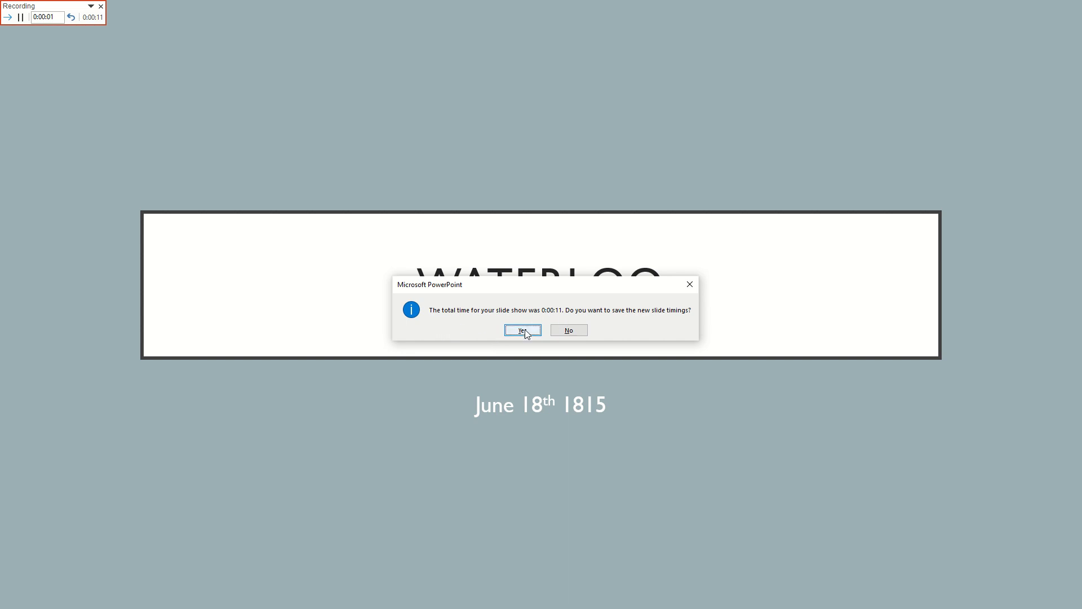
click(522, 331)
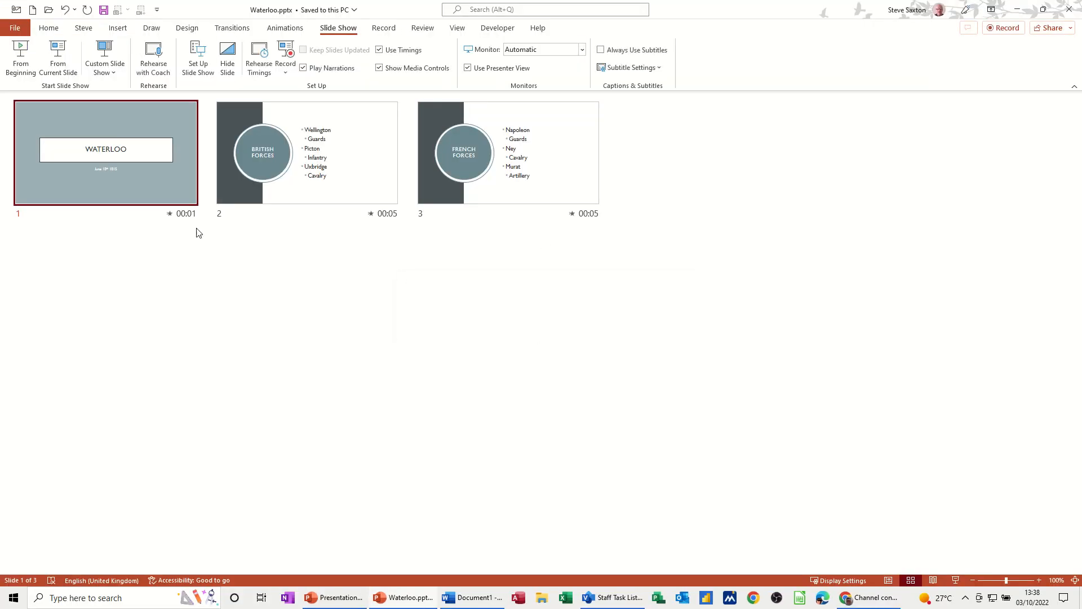
mouse_move(590, 221)
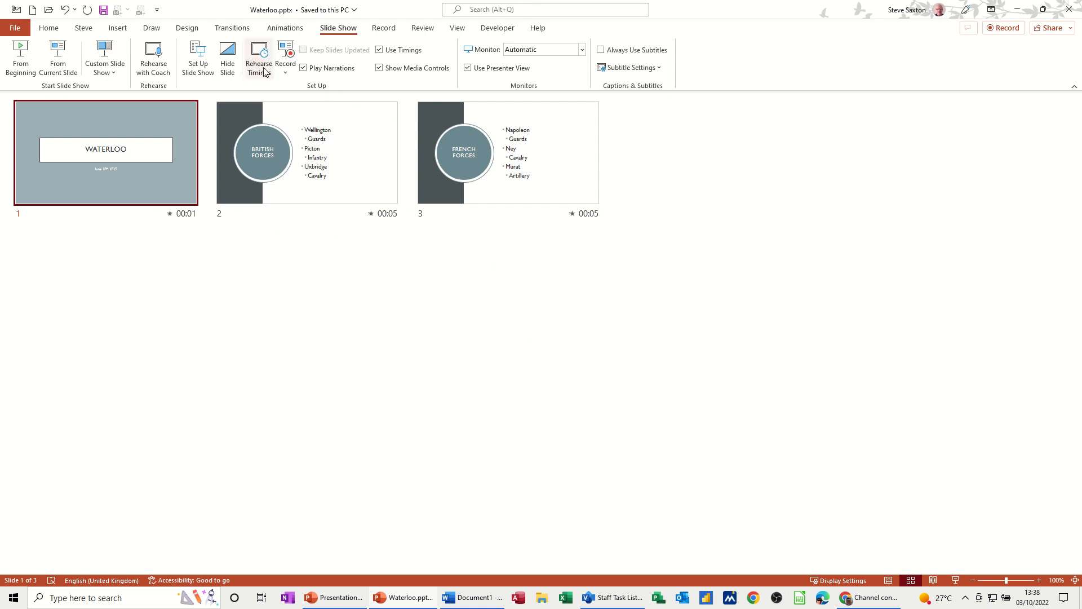
Confirm Set Up Slide Show twice, keeping Loop continuously and Using timings, if present.
click(197, 56)
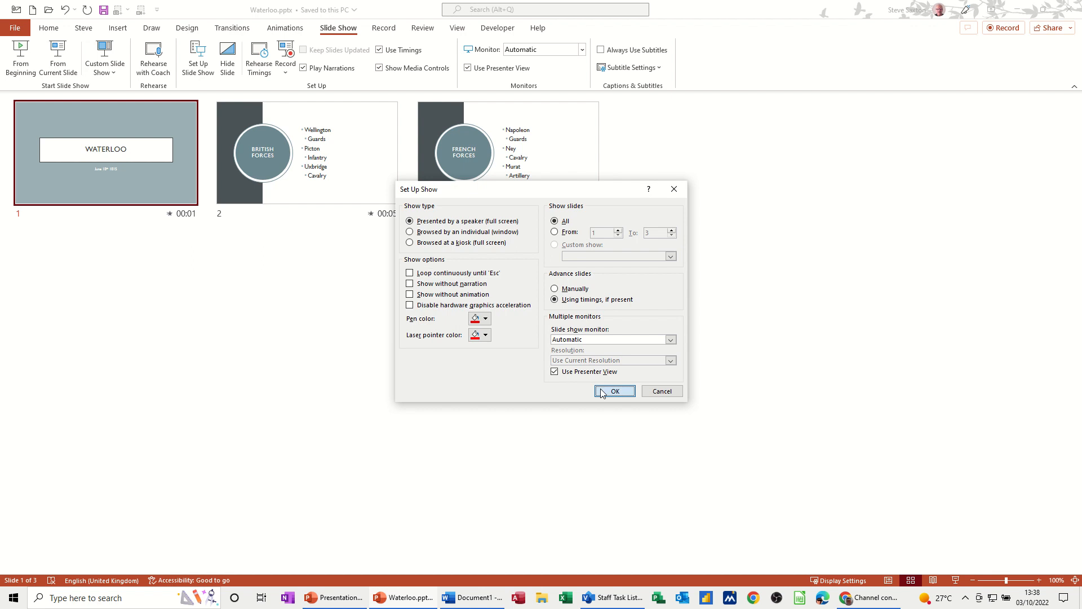
click(614, 391)
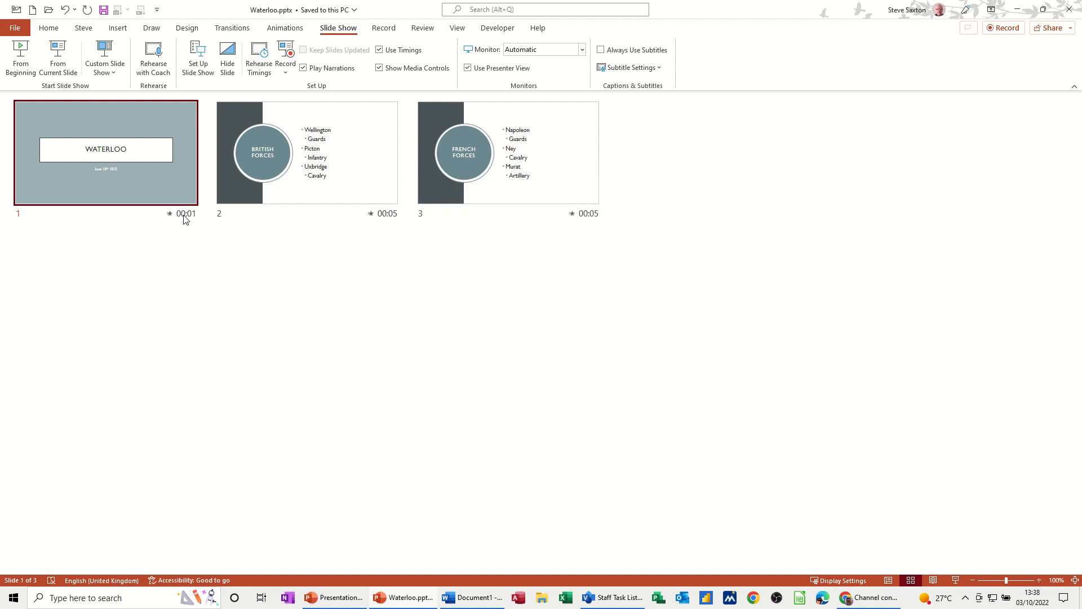
mouse_move(254, 85)
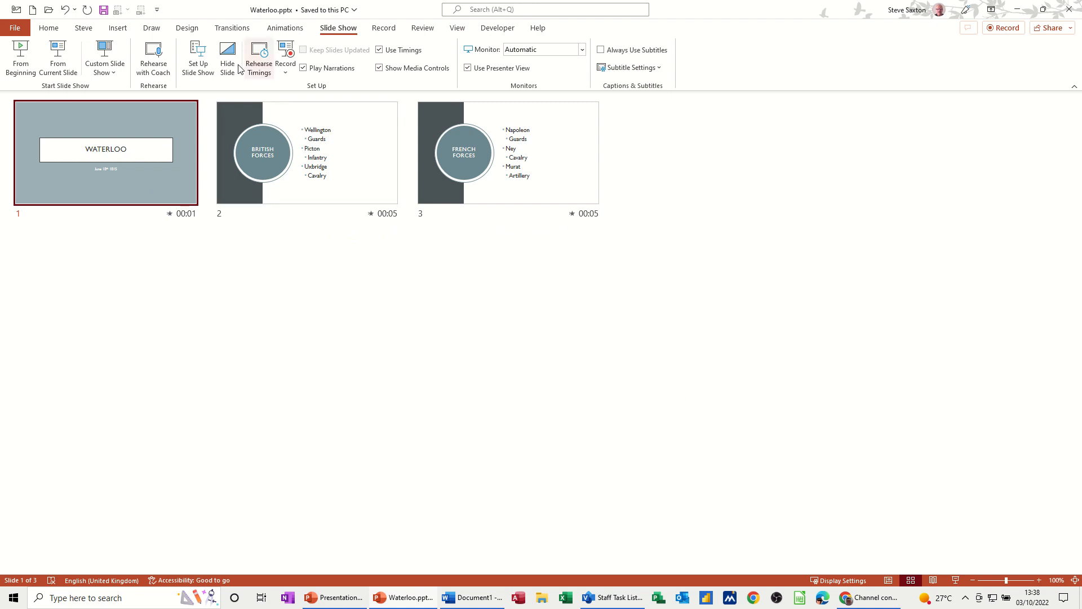
click(197, 56)
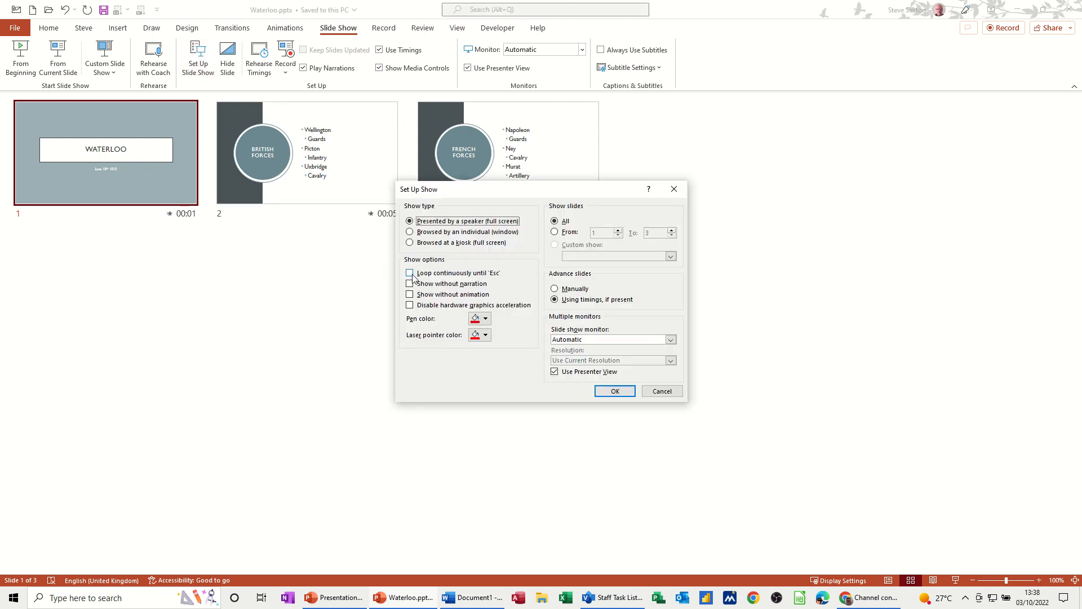
click(613, 391)
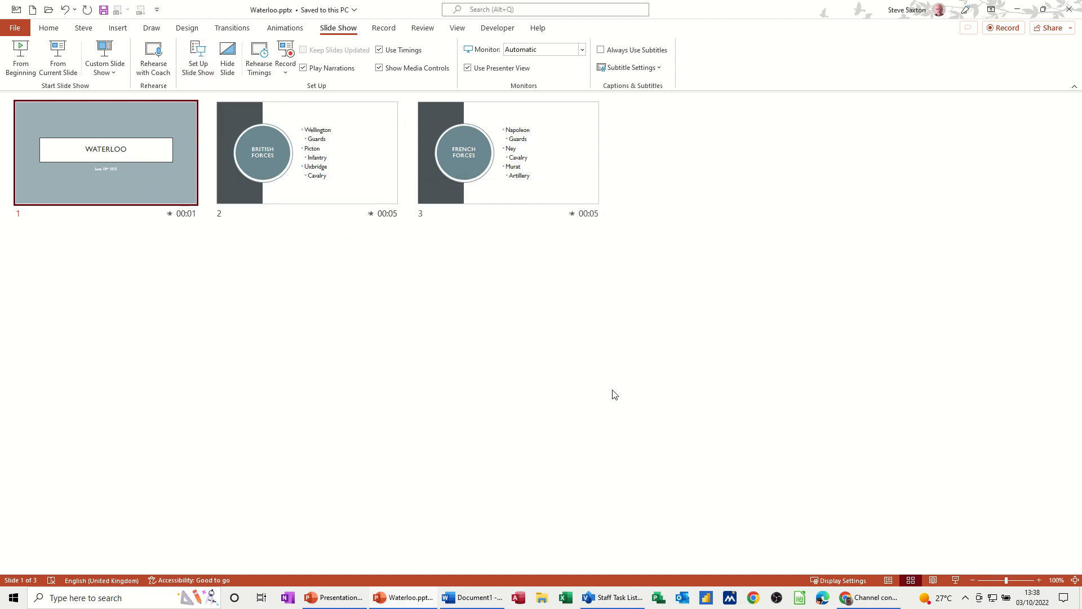
mouse_move(611, 373)
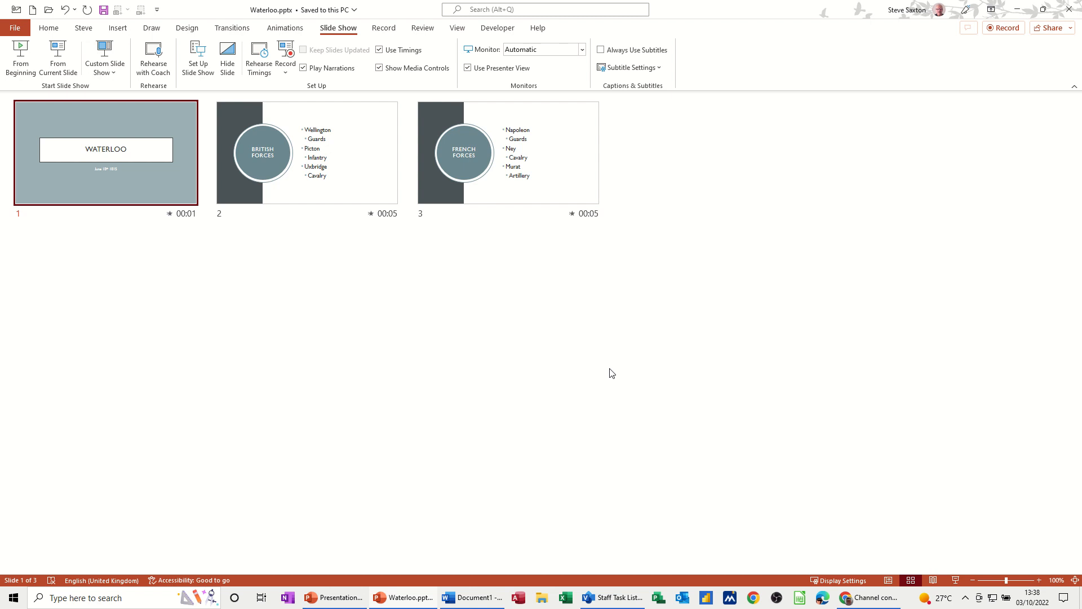
click(507, 152)
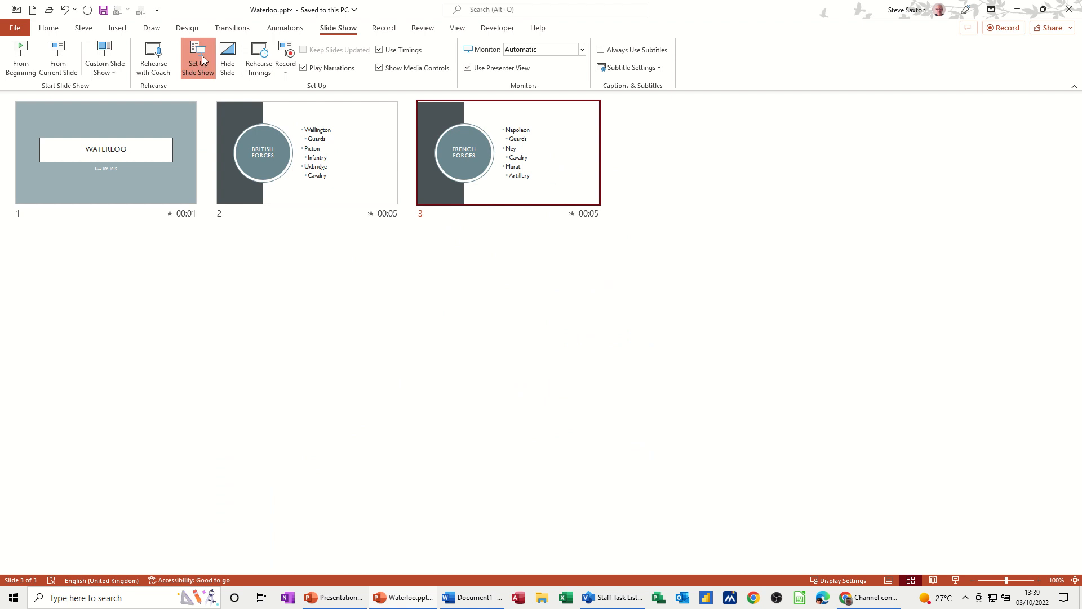
Turn off continuous looping in Set Up Slide Show and return to the Transitions timing settings.
click(197, 57)
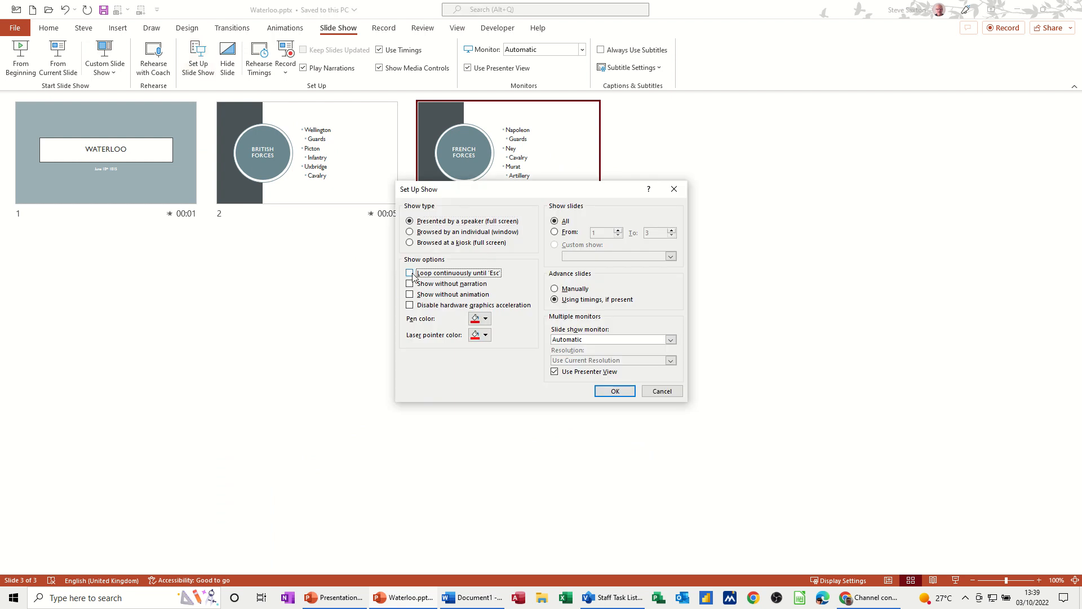
click(613, 392)
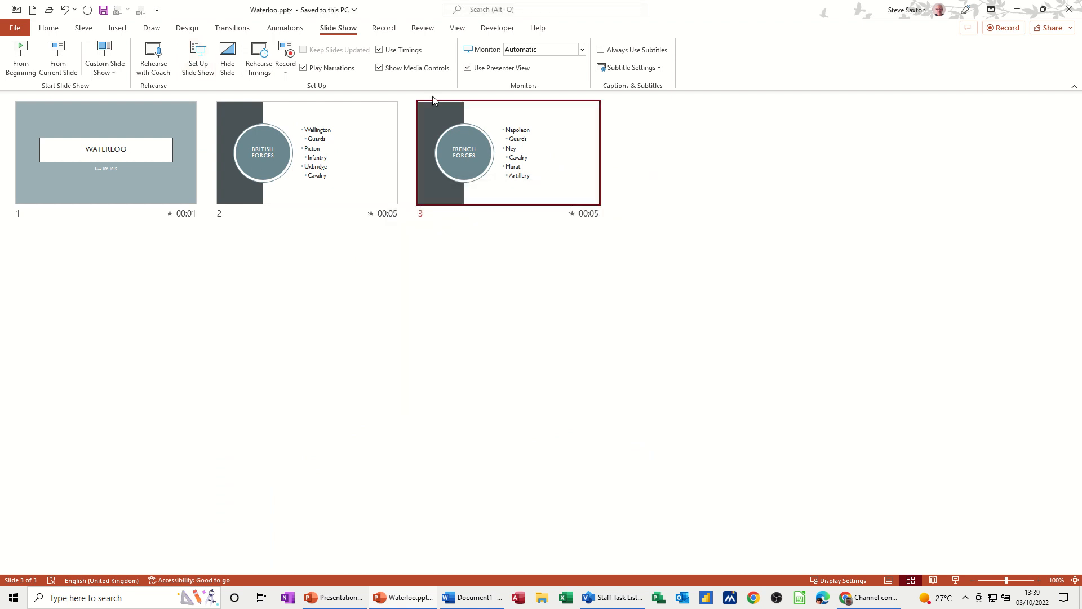
click(232, 27)
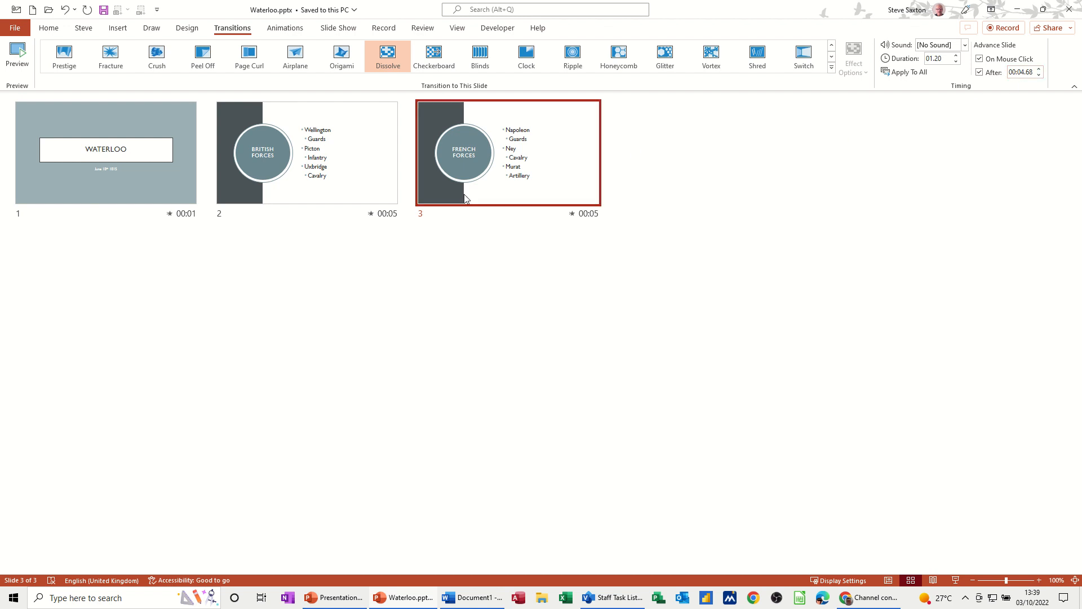
Check slides 2 and 3 timings, untick After on the WATERLOO title slide and apply click-only advance to all.
click(305, 152)
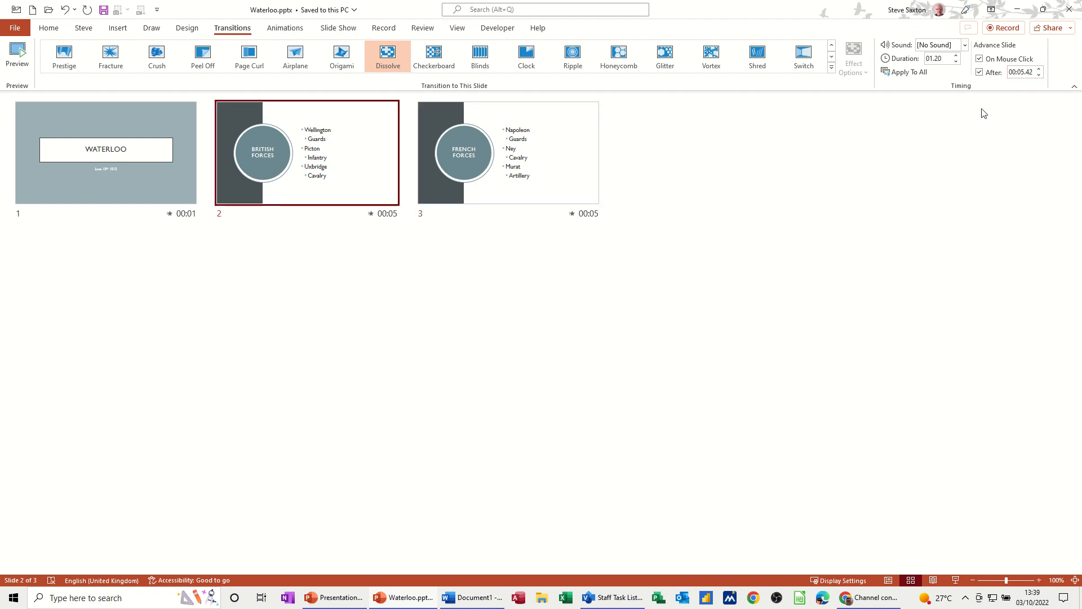
click(507, 153)
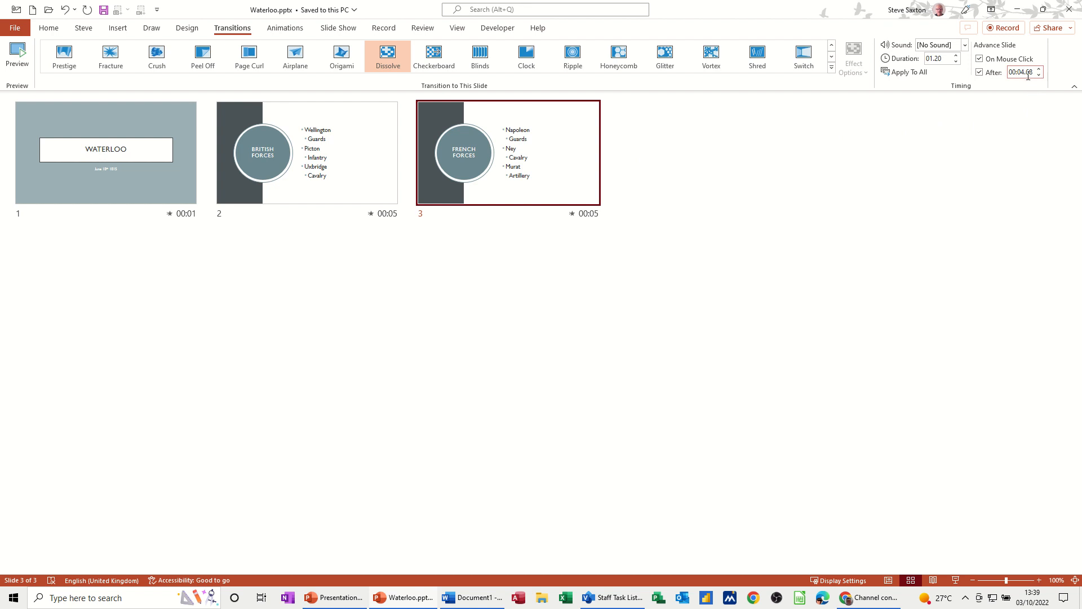
click(307, 152)
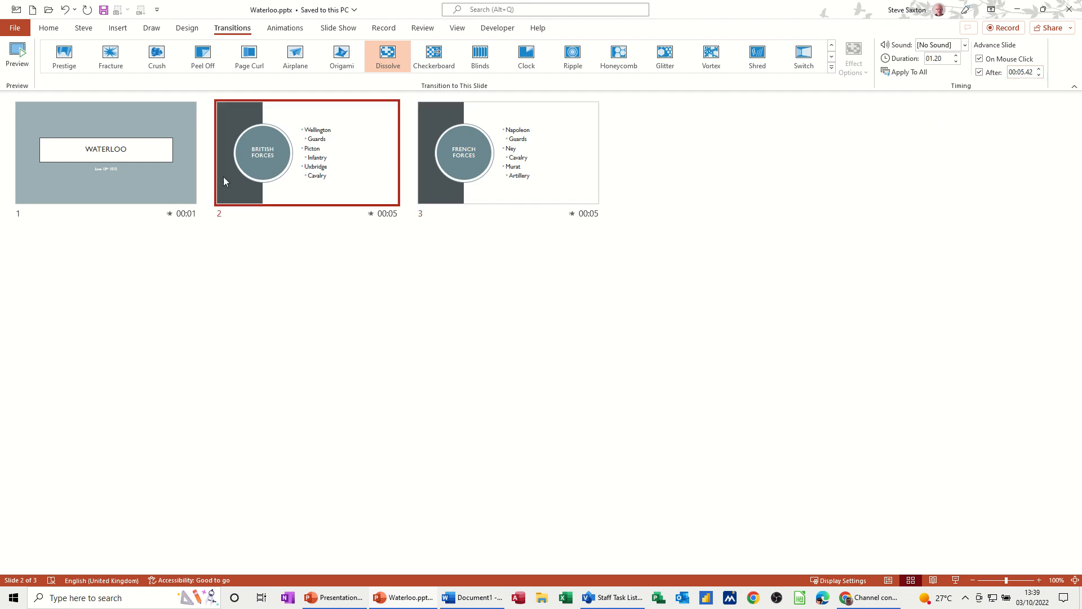
click(105, 152)
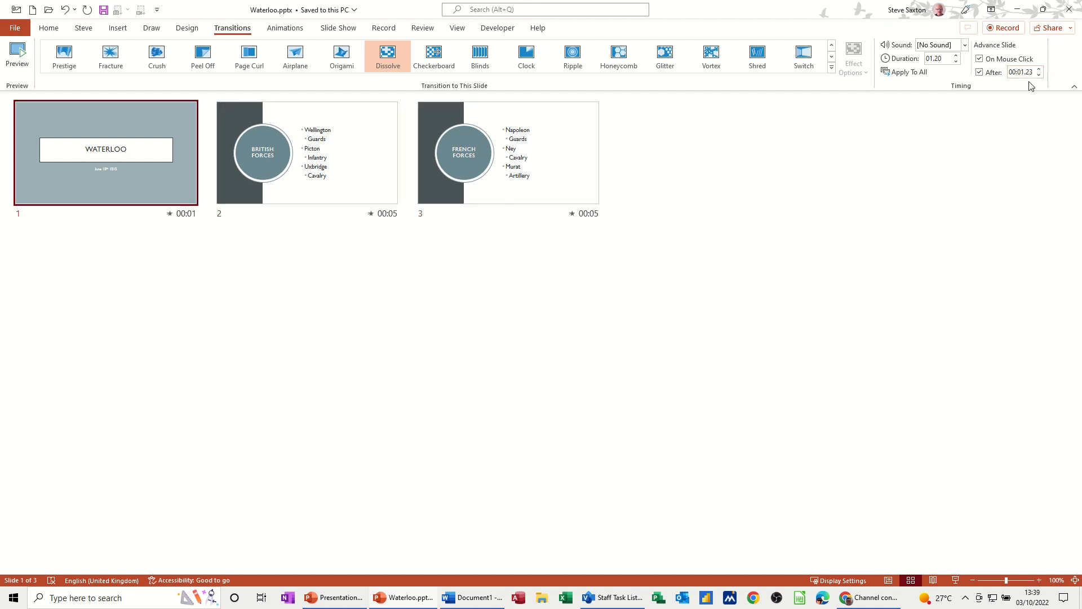
click(980, 72)
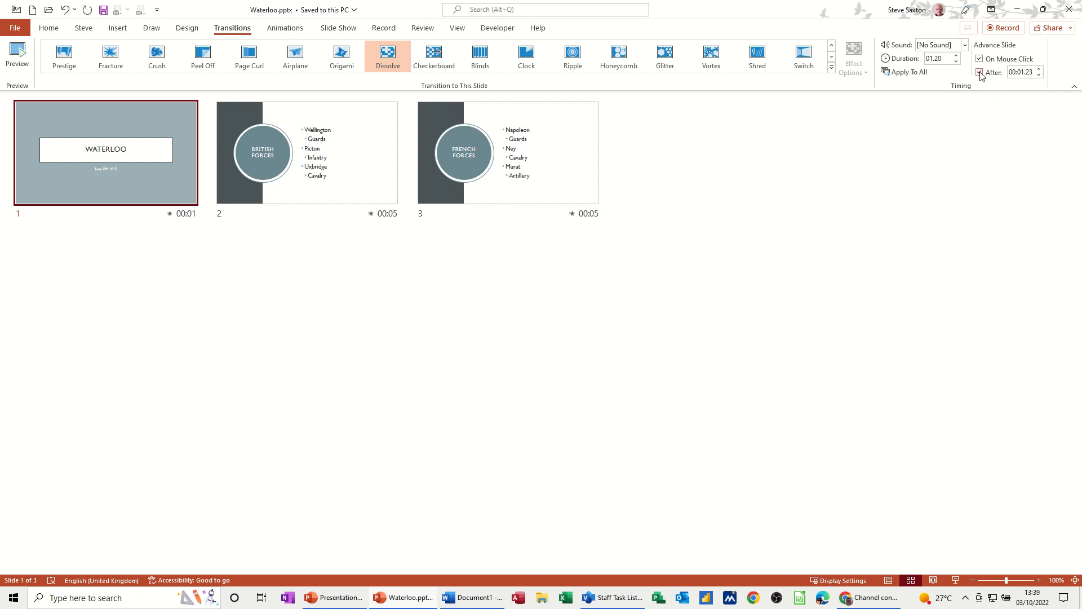
click(980, 73)
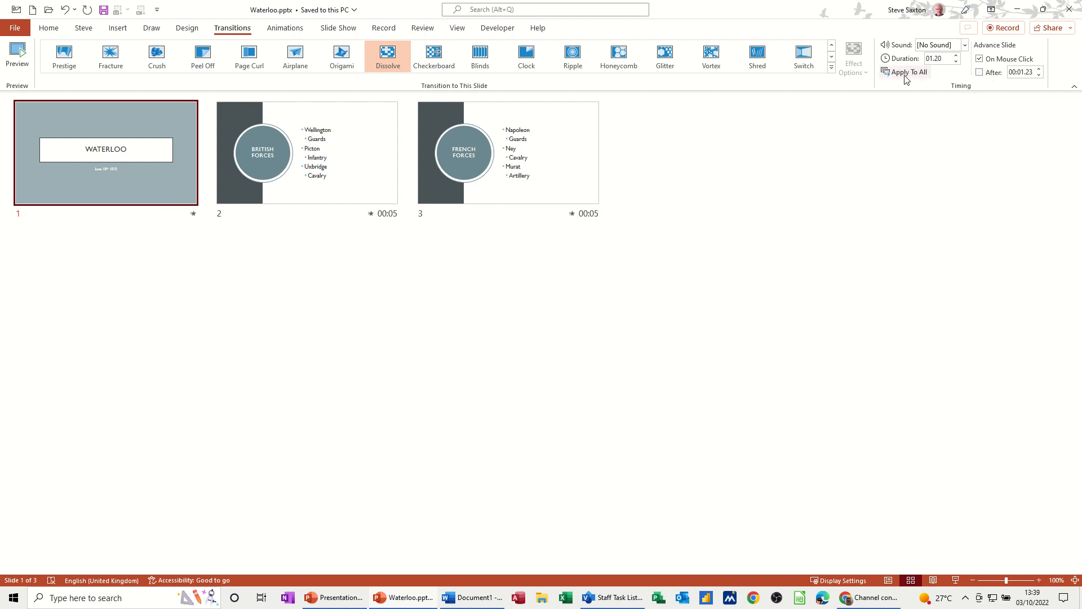
click(908, 73)
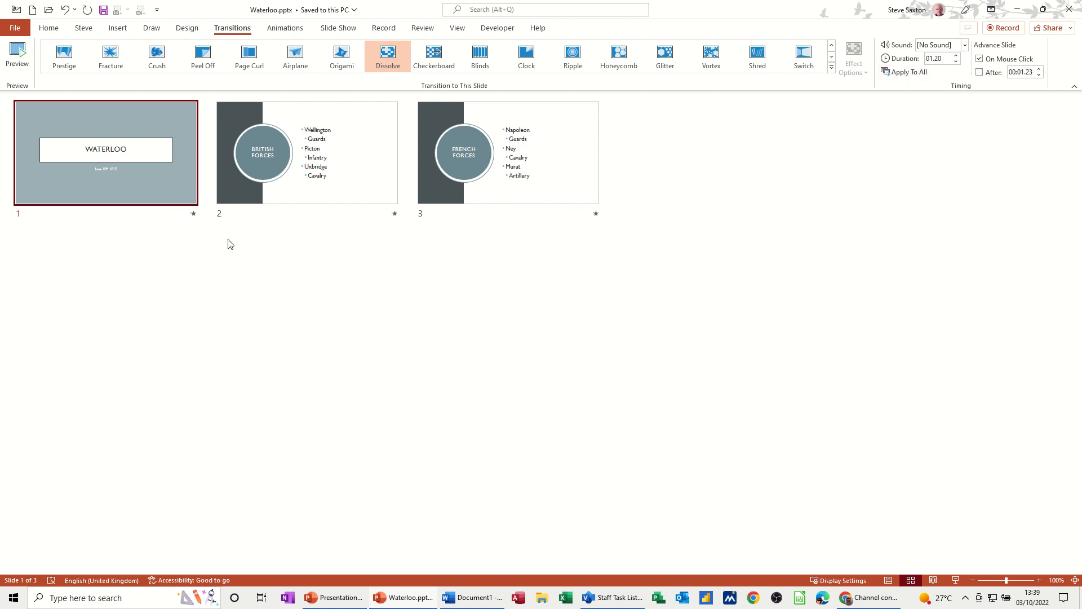
mouse_move(565, 230)
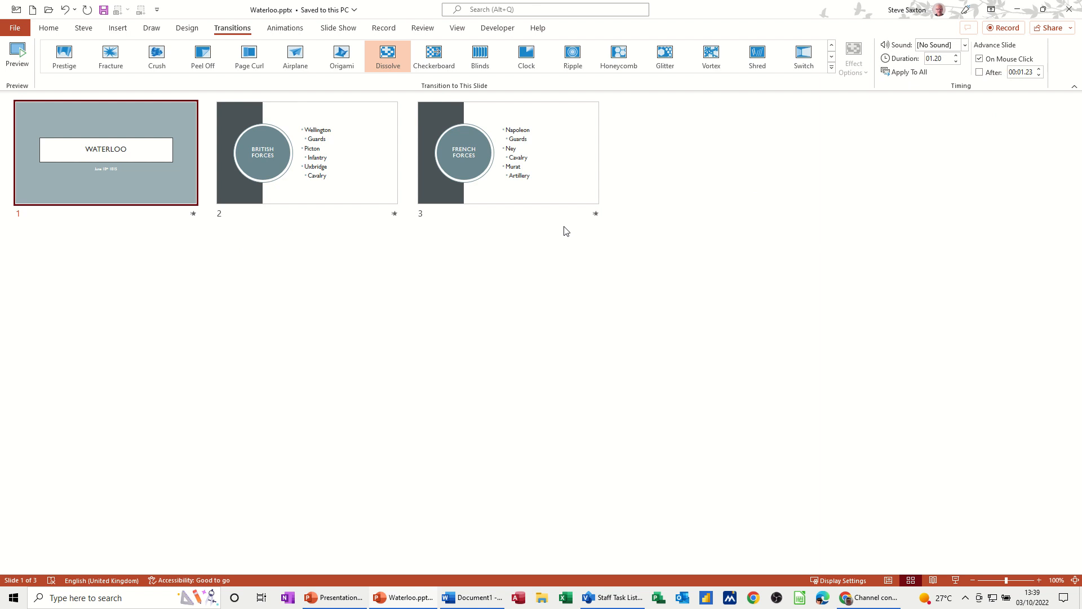
mouse_move(557, 230)
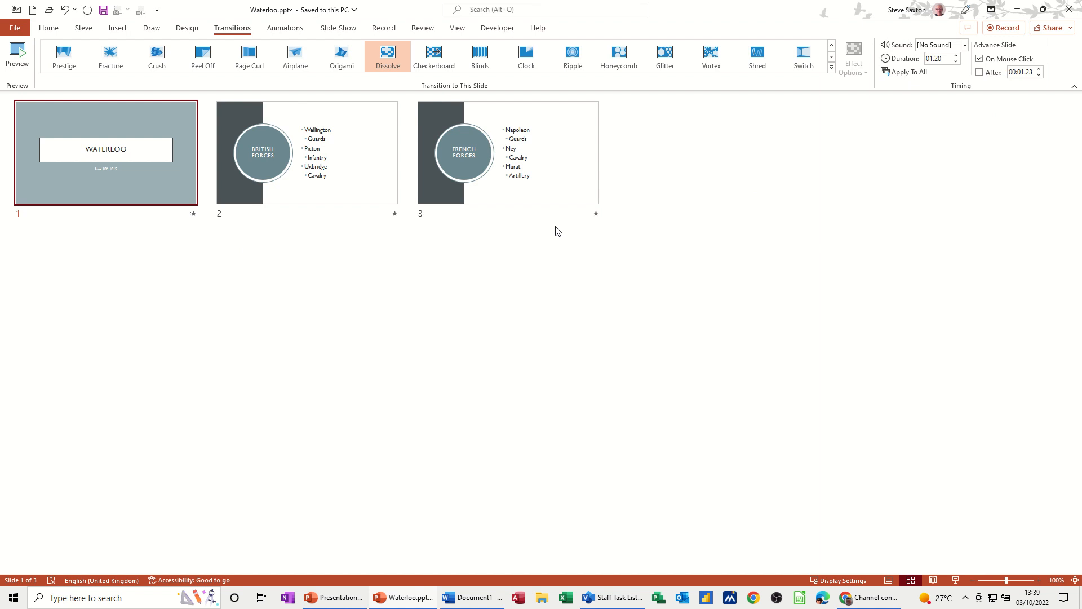